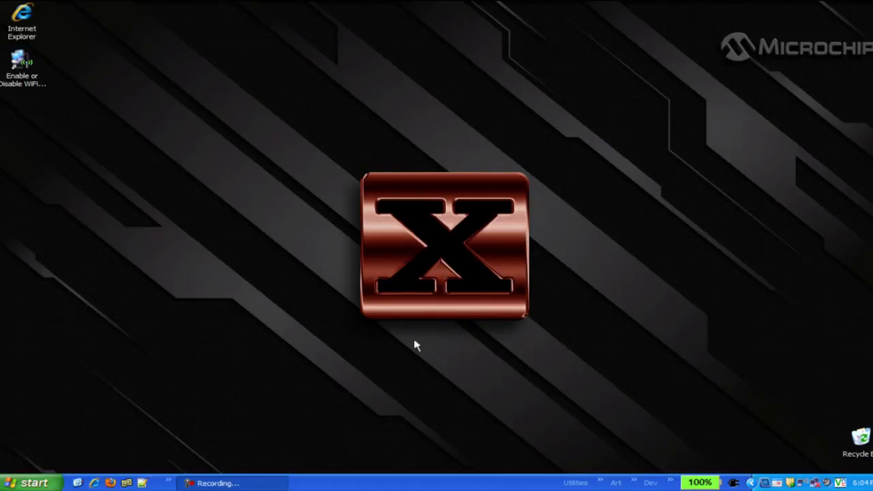
pyautogui.moveTo(20, 452)
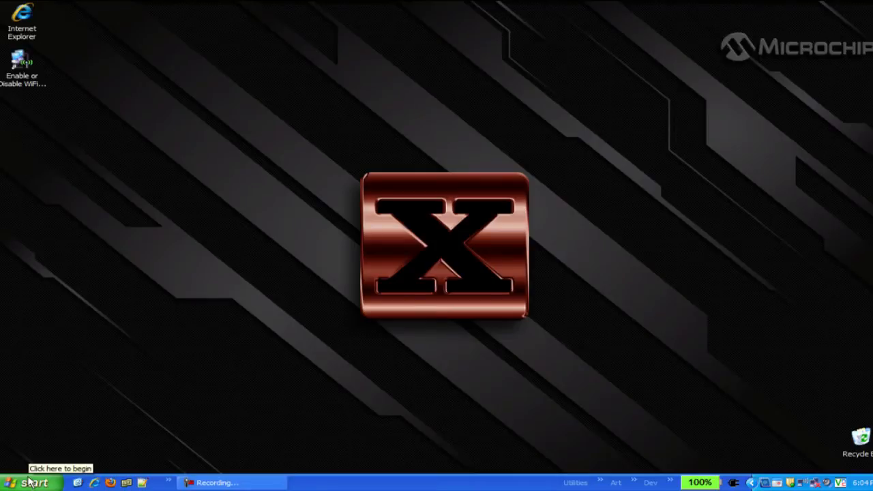
# Launch the MPLAB Device Driver Switcher from the Windows XP Start menu
pyautogui.click(30, 483)
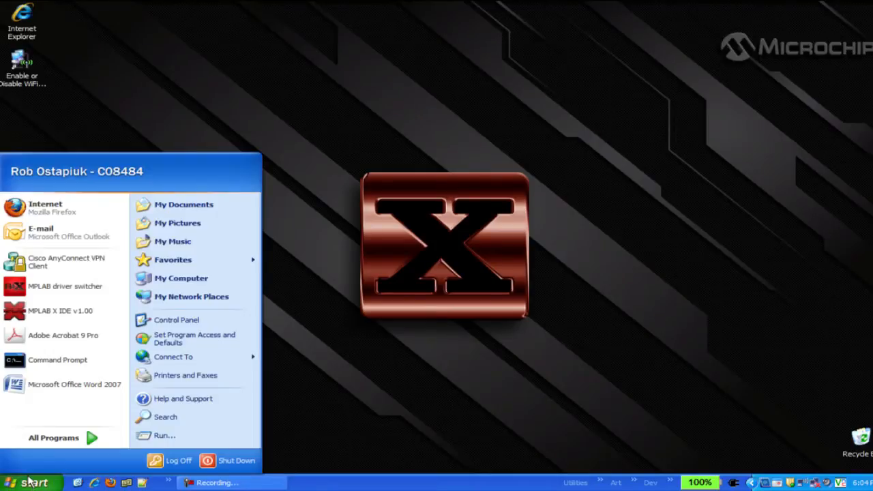
pyautogui.click(66, 287)
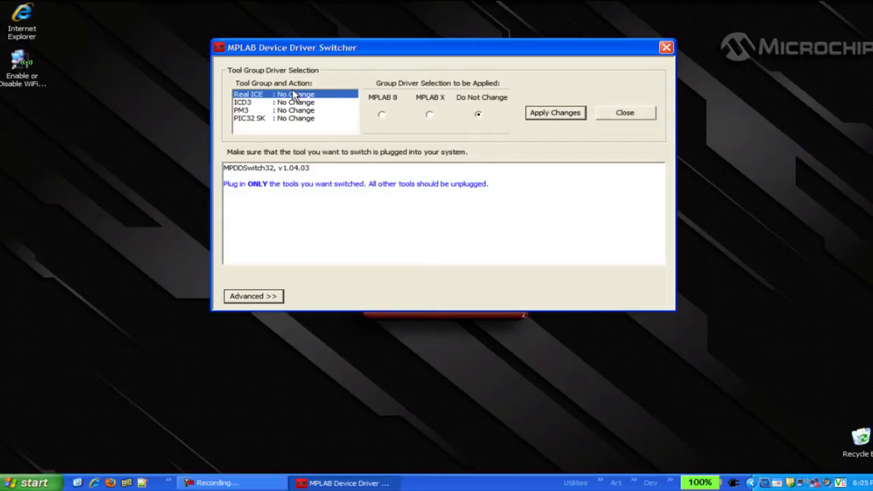
pyautogui.moveTo(420, 118)
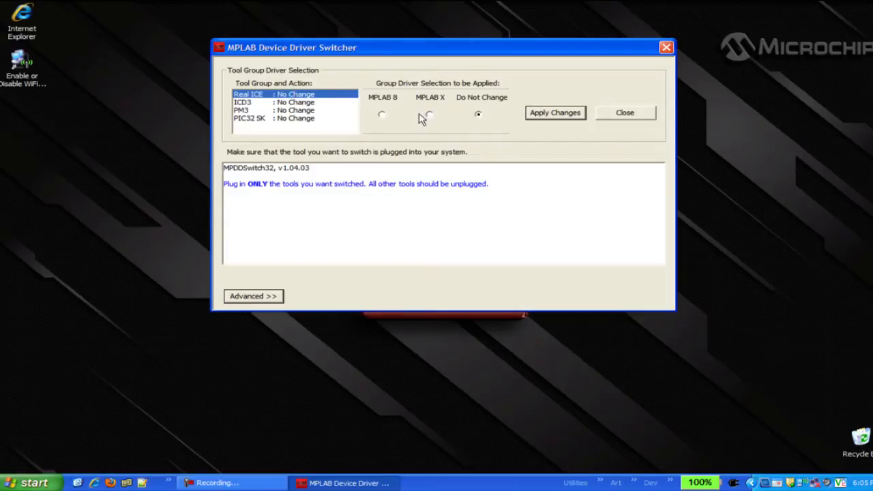
pyautogui.moveTo(421, 112)
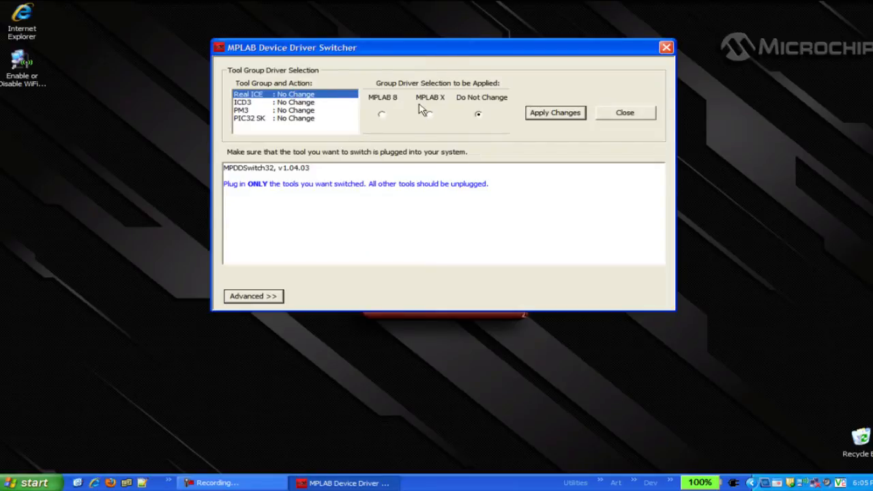
# Switch the Real ICE driver to MPLAB X, apply until 'Apply Changes done', then close the switcher
pyautogui.click(554, 112)
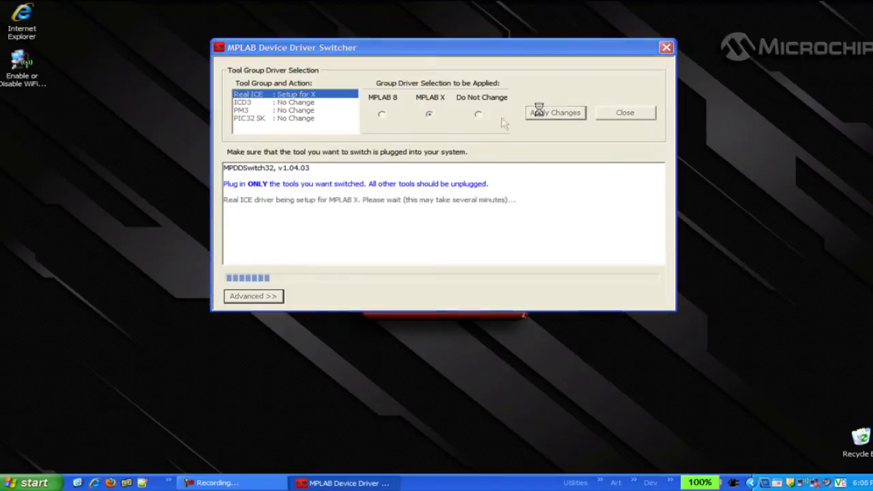
pyautogui.click(553, 111)
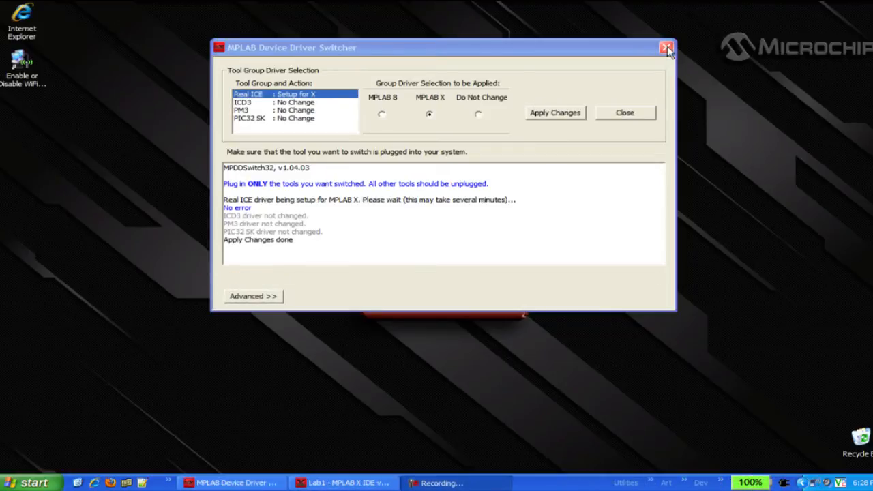
pyautogui.click(667, 46)
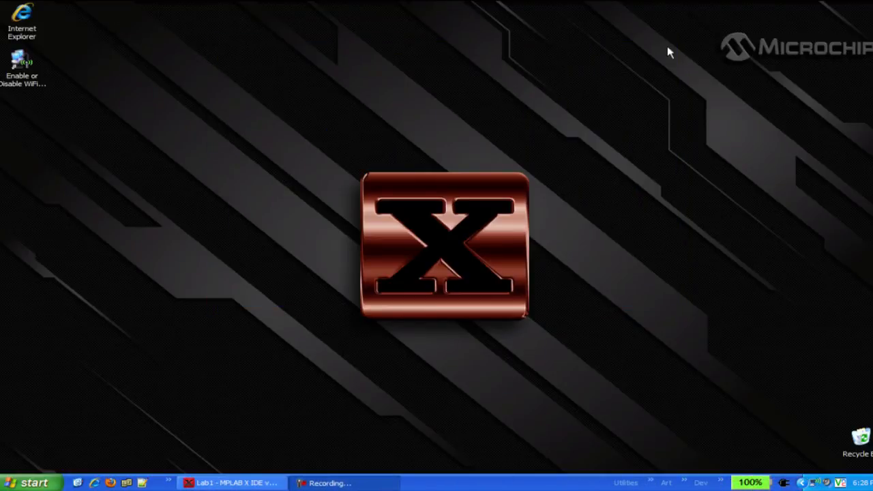
pyautogui.moveTo(365, 365)
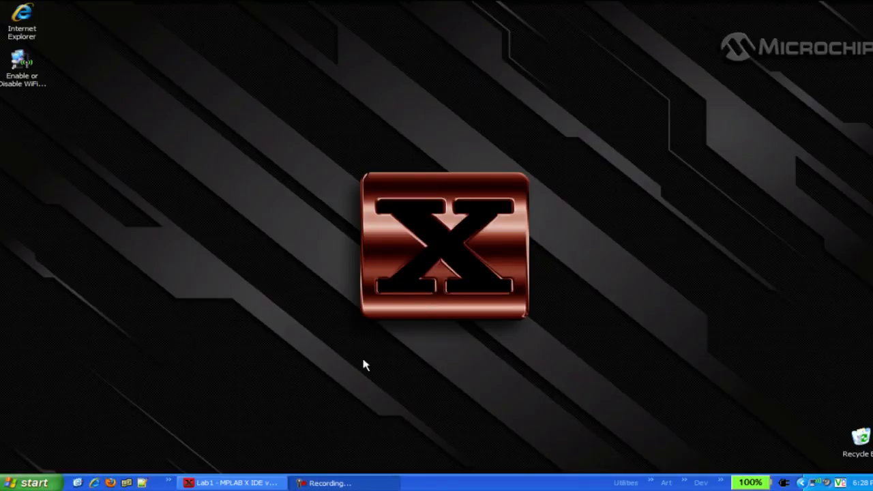